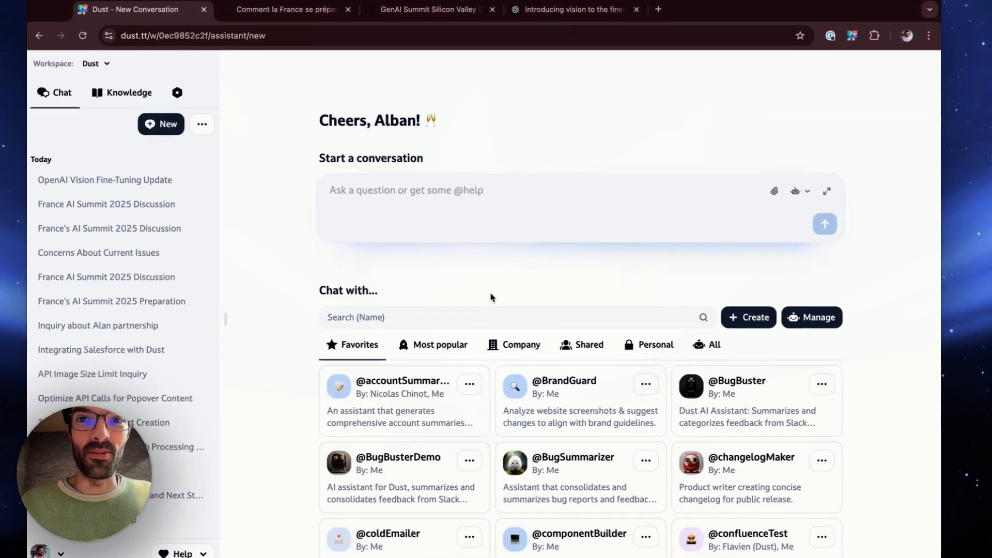
Step: Switch to the Maddyness tab 'Comment la France se prépare…' about the AI summit
left_click(294, 10)
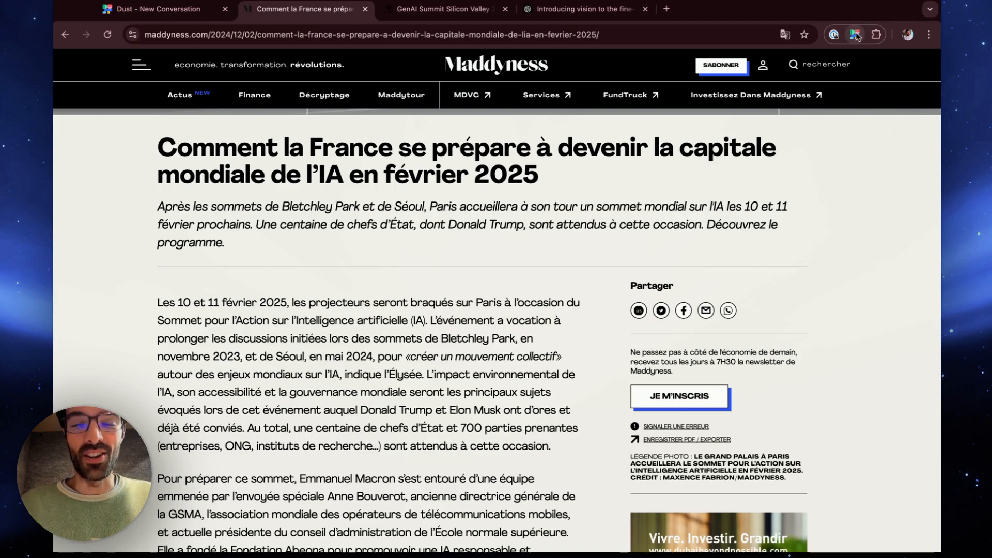
left_click(855, 33)
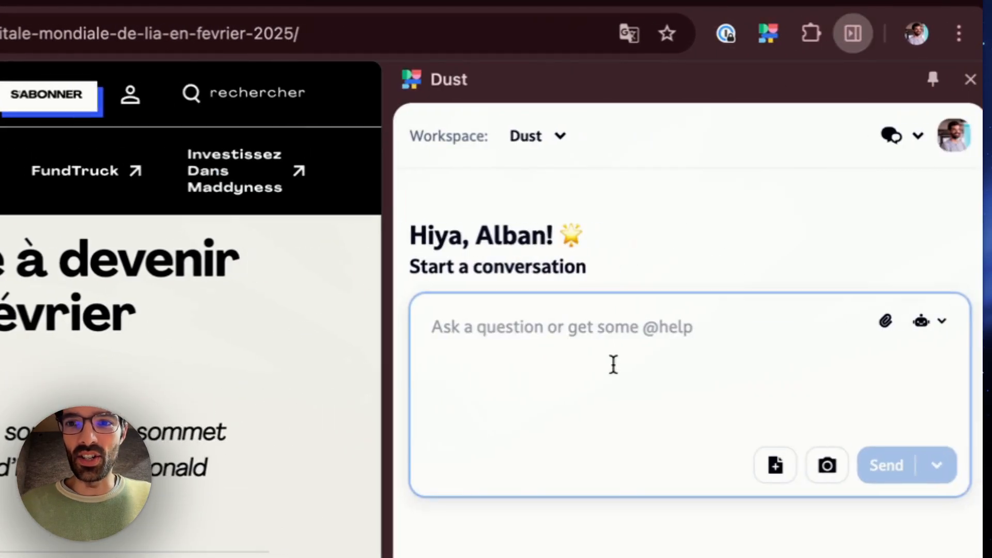
type("@dust does this concern us?")
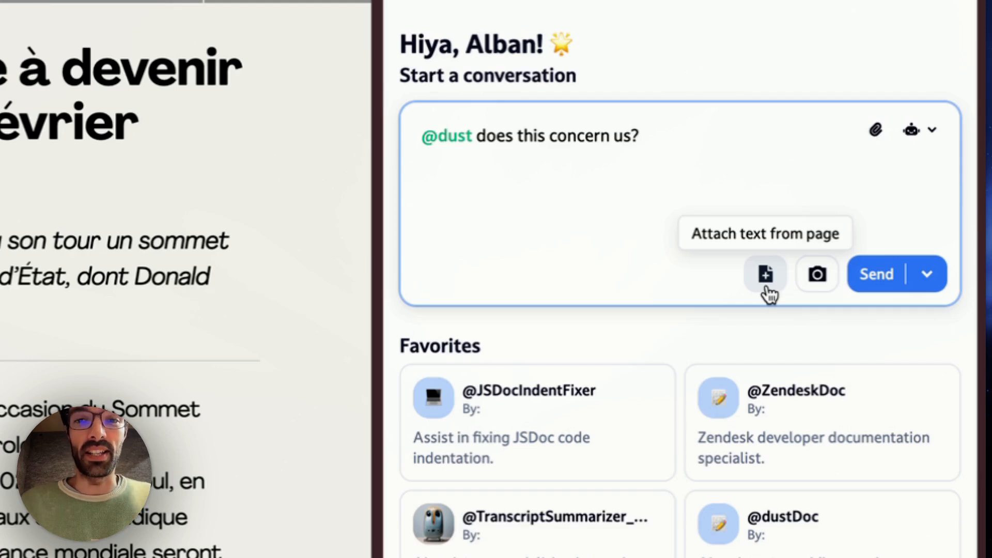
mouse_move(817, 274)
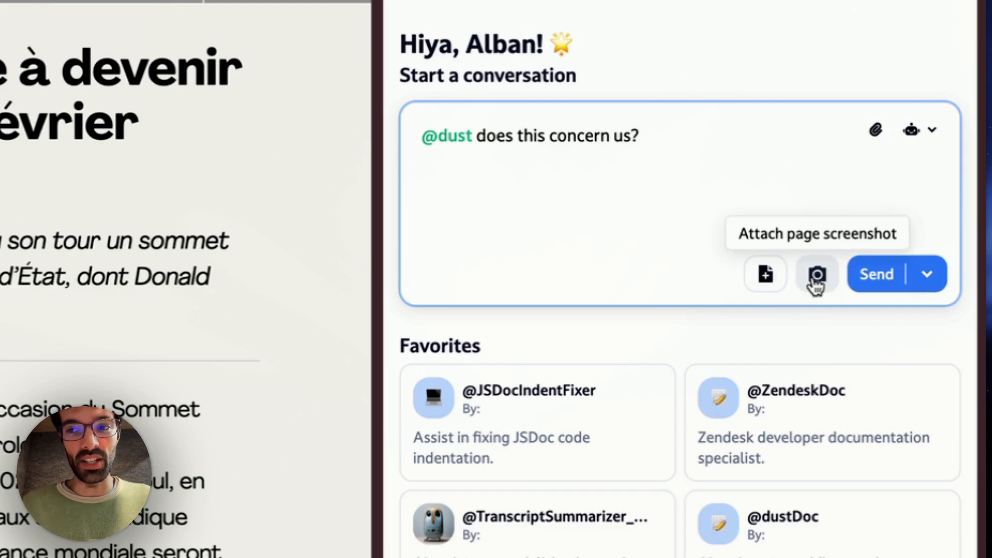
left_click(817, 274)
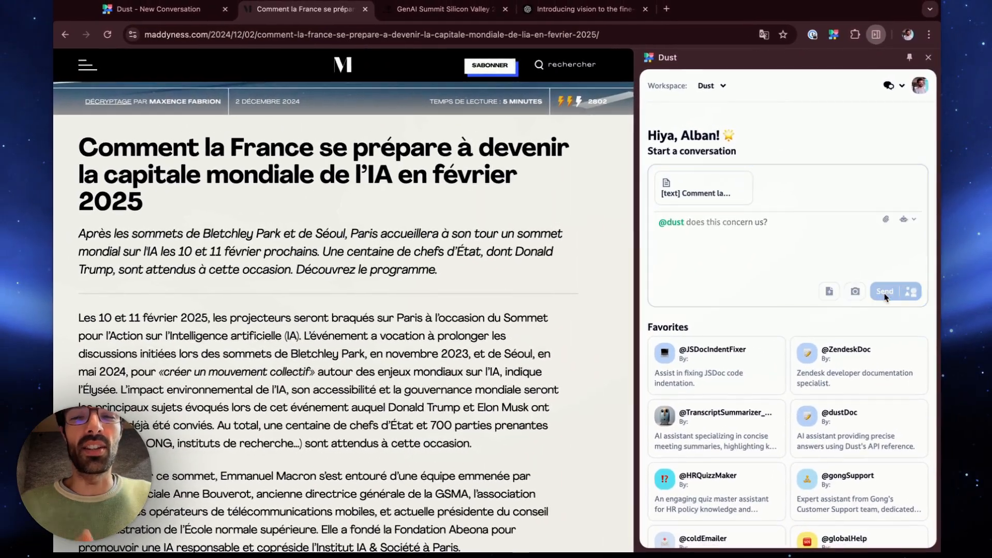
left_click(885, 291)
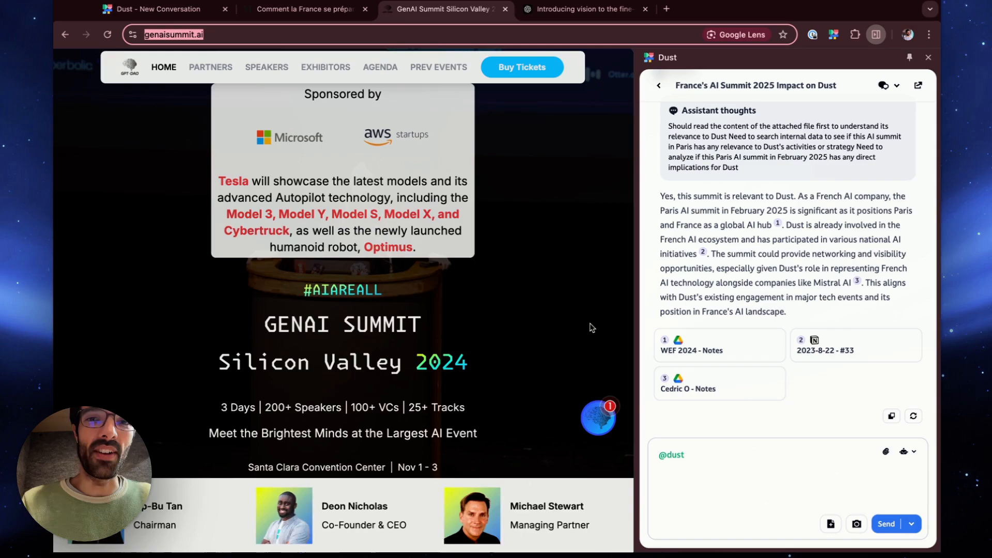
type("shou")
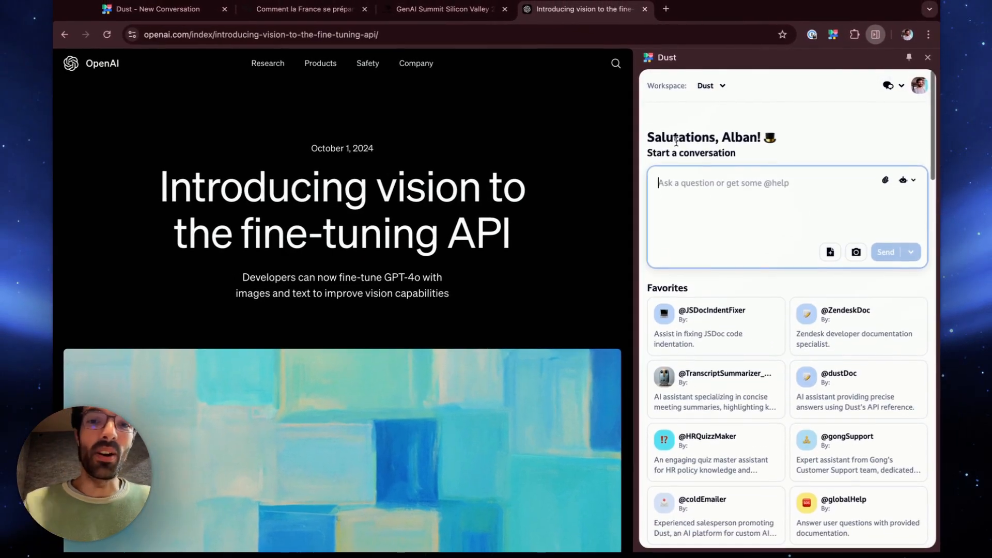
scroll("down", 3)
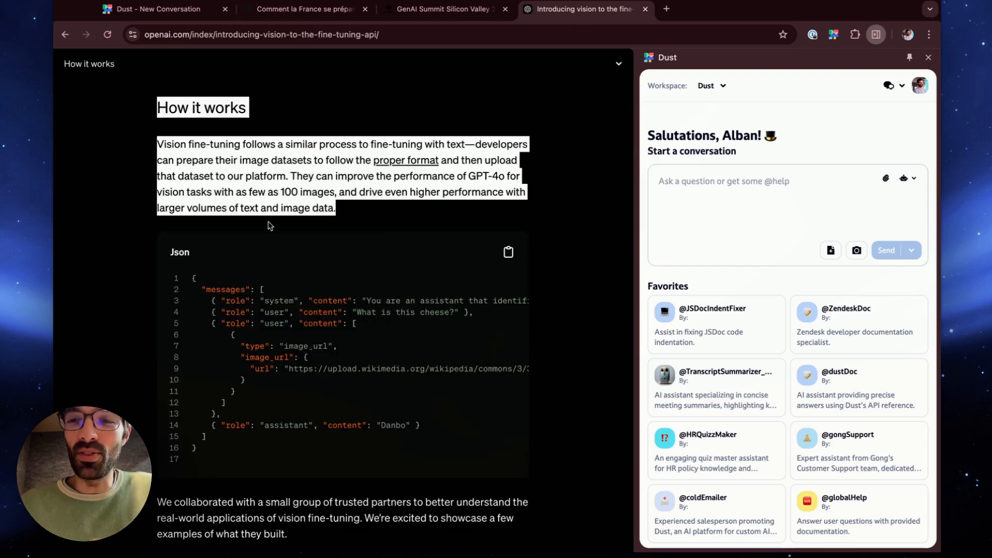
left_click_drag(268, 225, 287, 534)
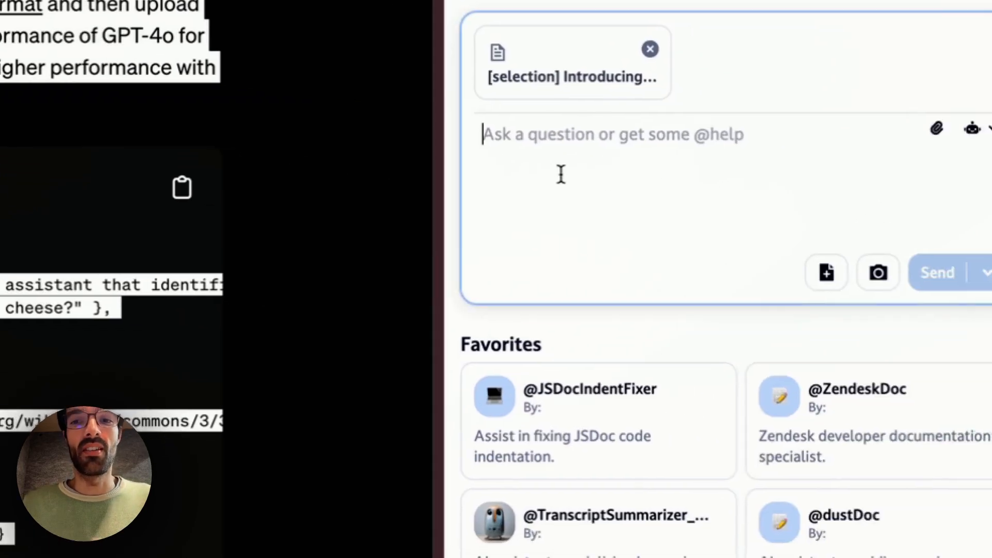
type("@claude-3 summarize t")
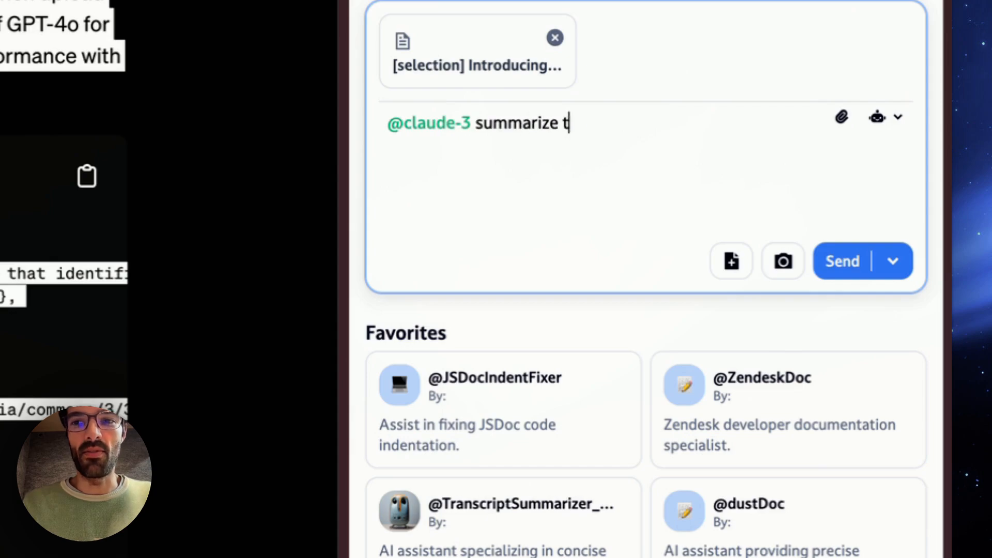
left_click(842, 261)
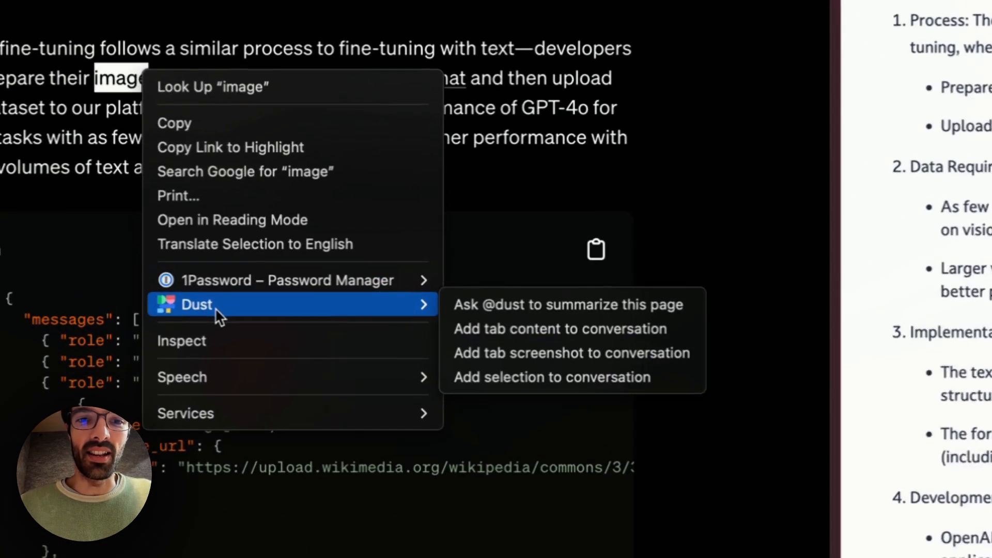
mouse_move(575, 317)
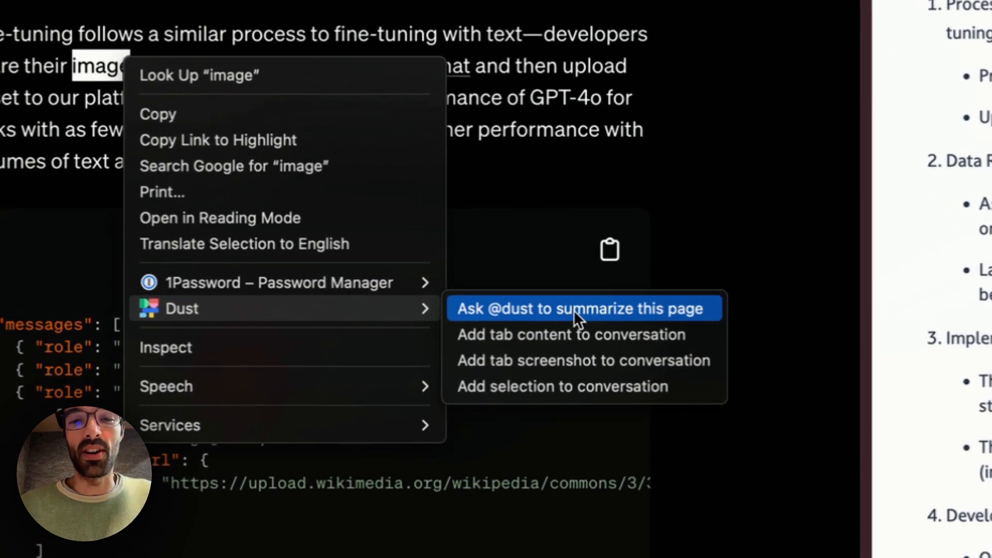
left_click(578, 308)
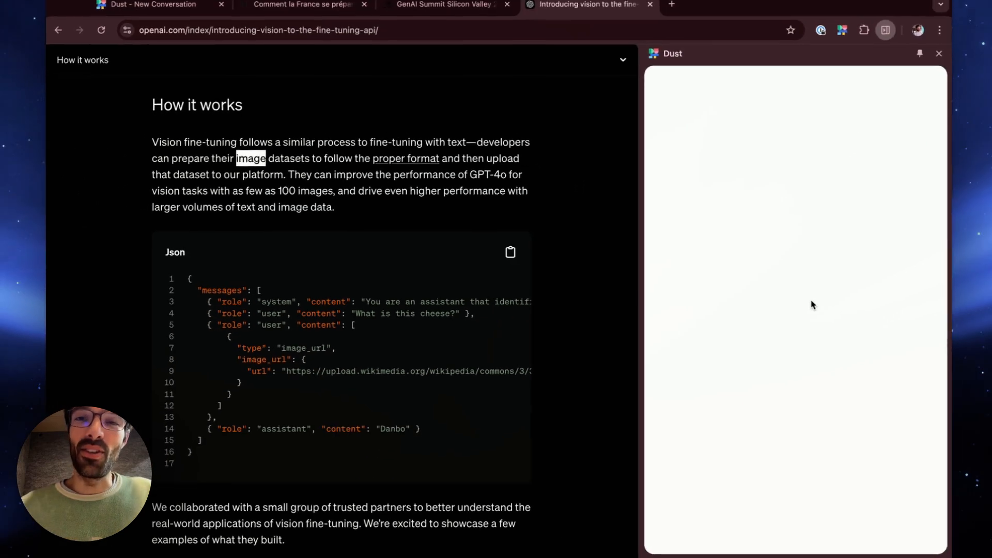